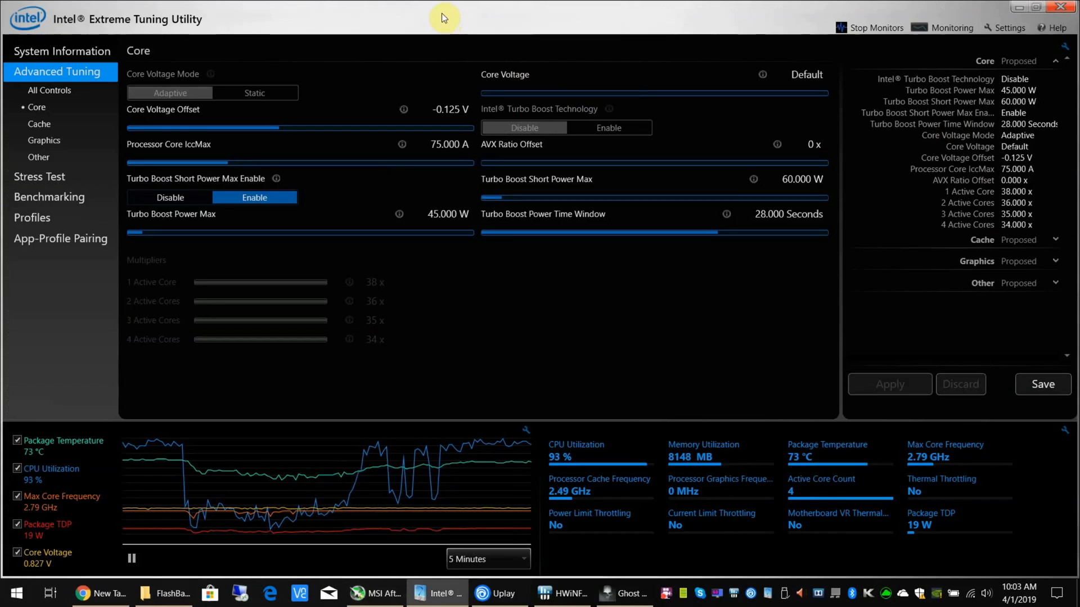
pyautogui.moveTo(430, 32)
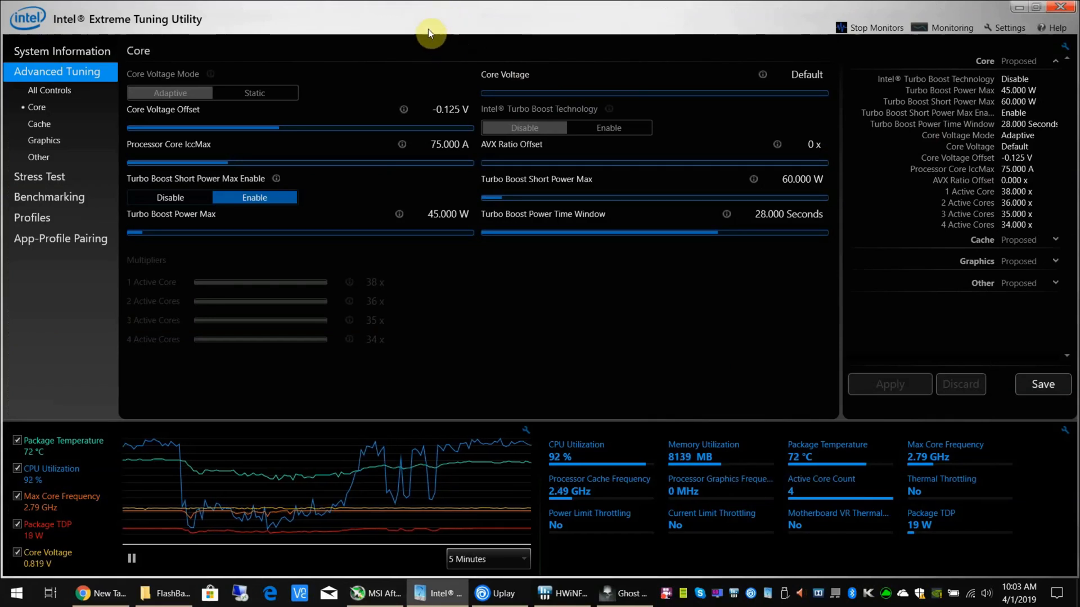
pyautogui.moveTo(68, 29)
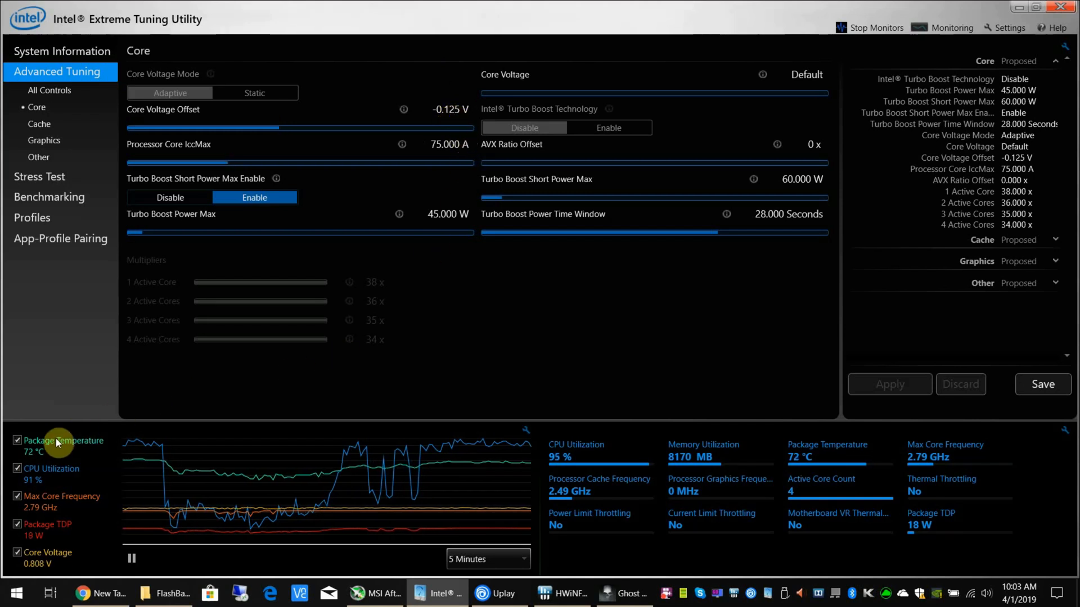
pyautogui.moveTo(576, 103)
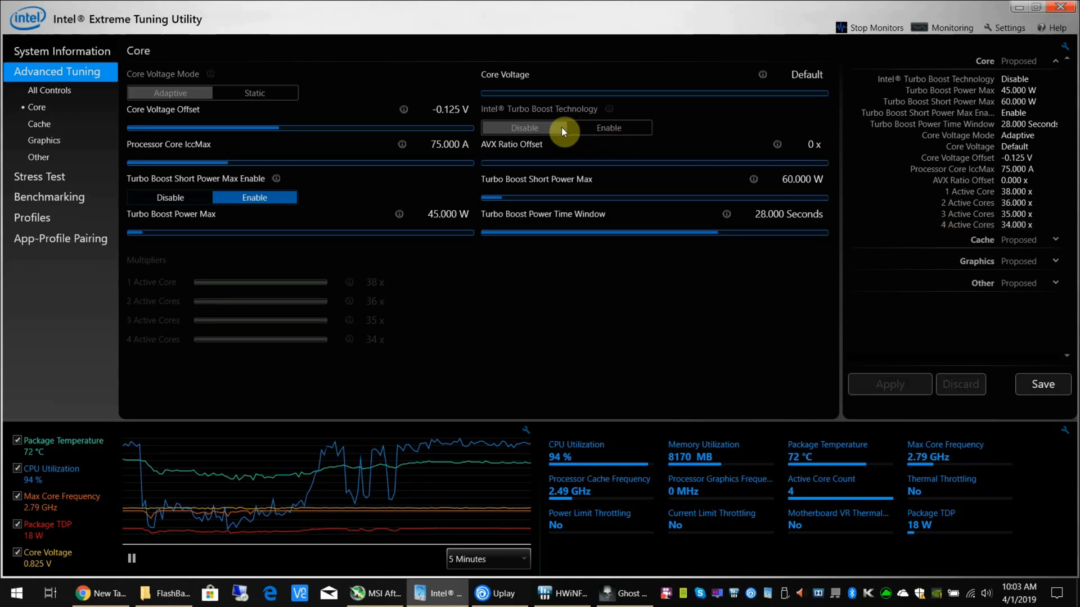
pyautogui.moveTo(648, 247)
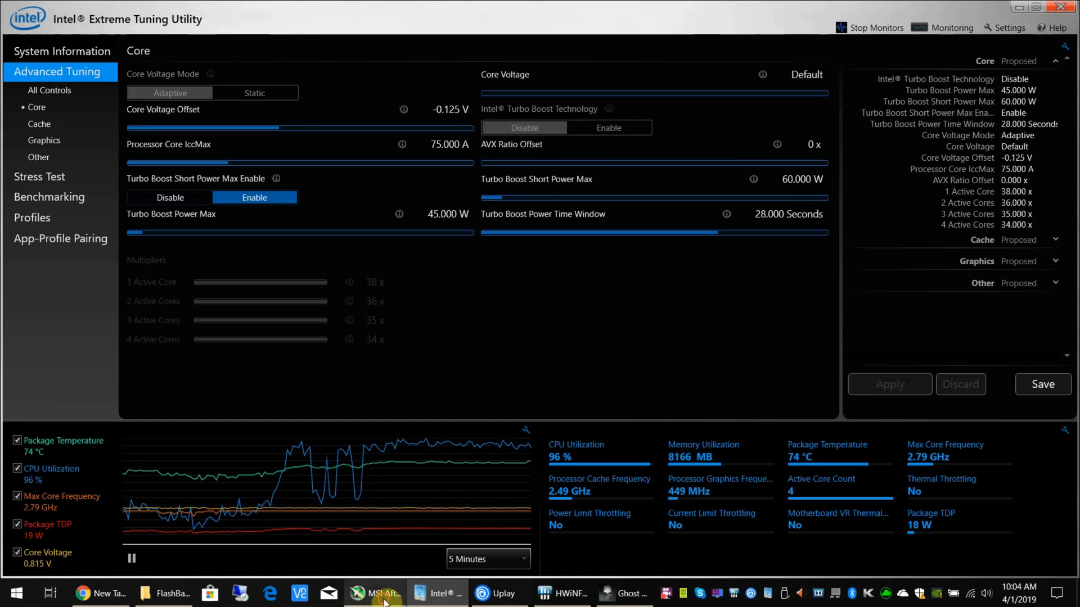
# Bring the MSI Afterburner tuning window to the front over the other utility.
pyautogui.click(376, 594)
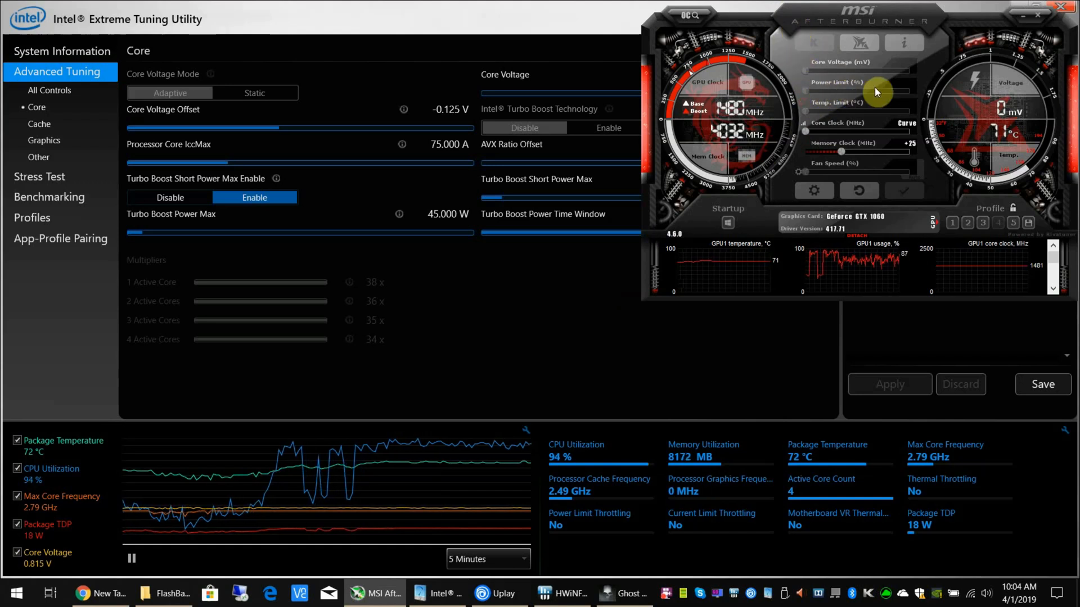
pyautogui.moveTo(857, 91)
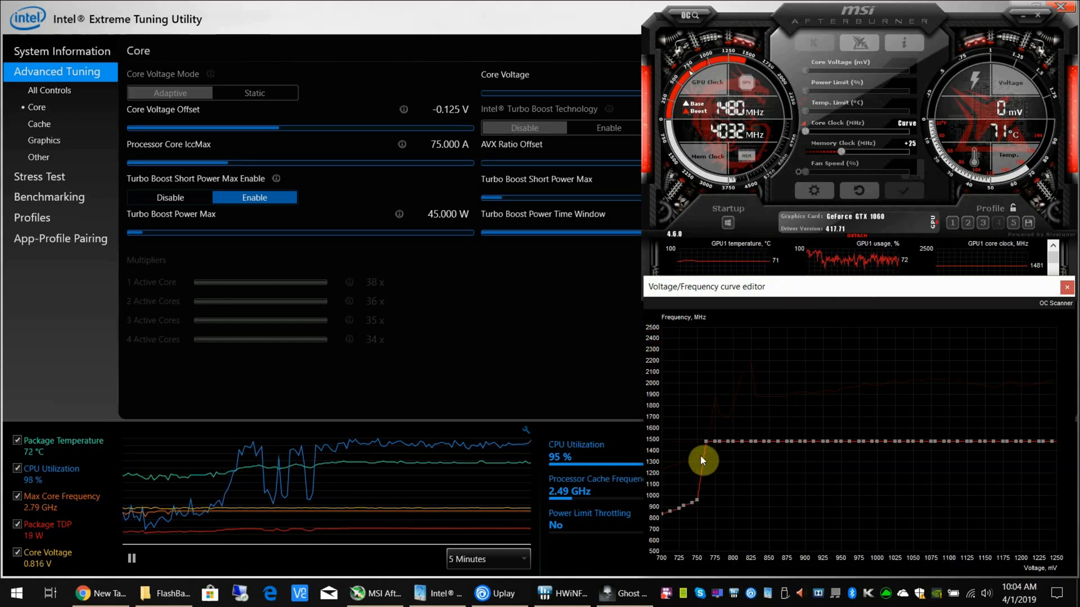
pyautogui.moveTo(700, 461); pyautogui.dragTo(713, 446)
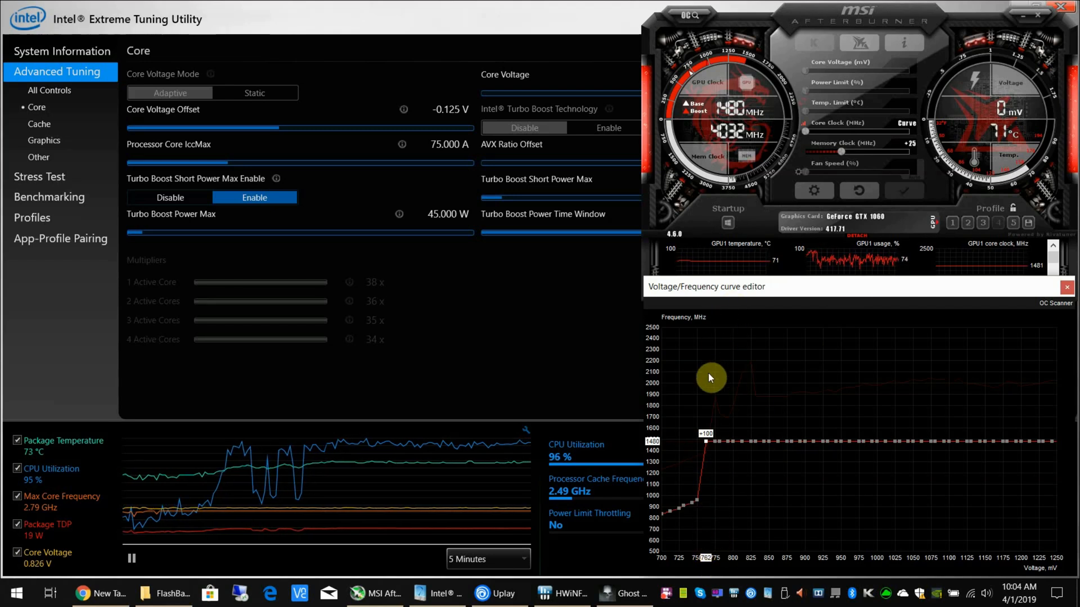
pyautogui.moveTo(730, 117)
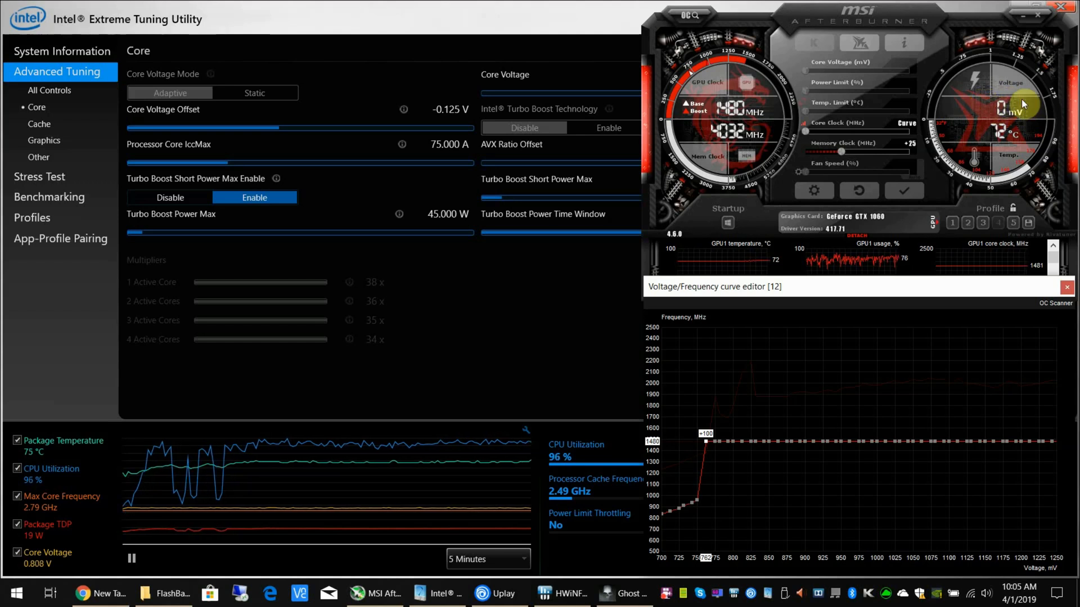
# Reset the voltage/frequency curve to its stock shape rising to about 1823 MHz.
pyautogui.click(562, 593)
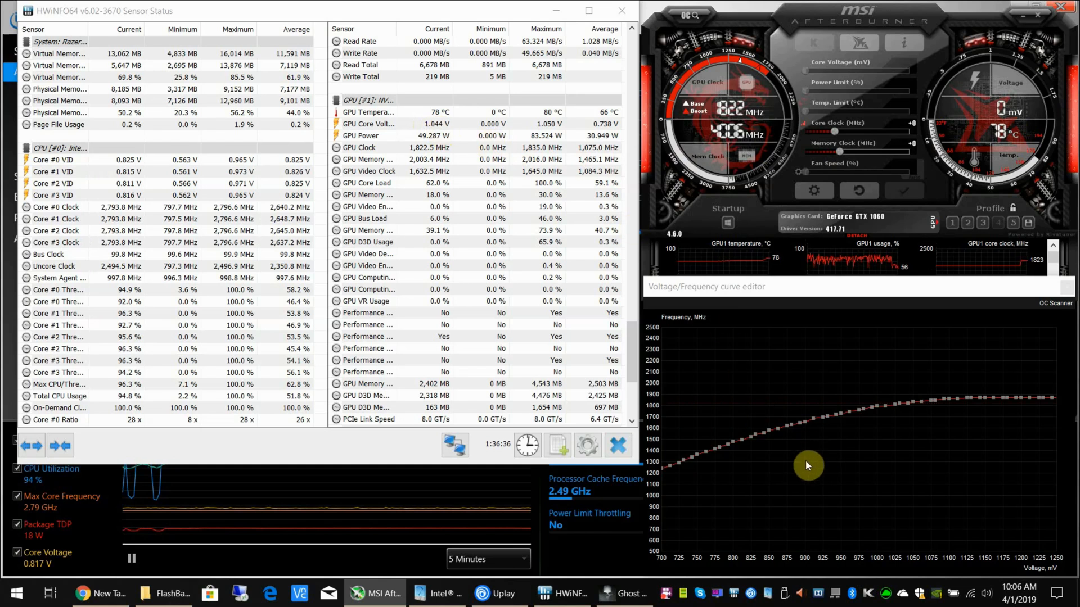
pyautogui.moveTo(864, 412)
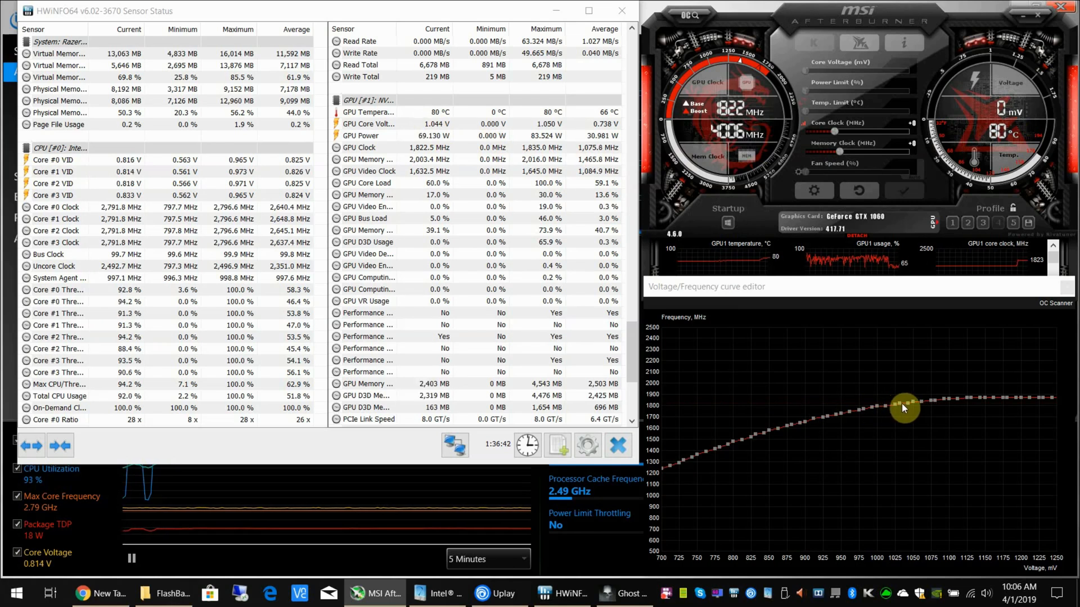
pyautogui.moveTo(897, 518)
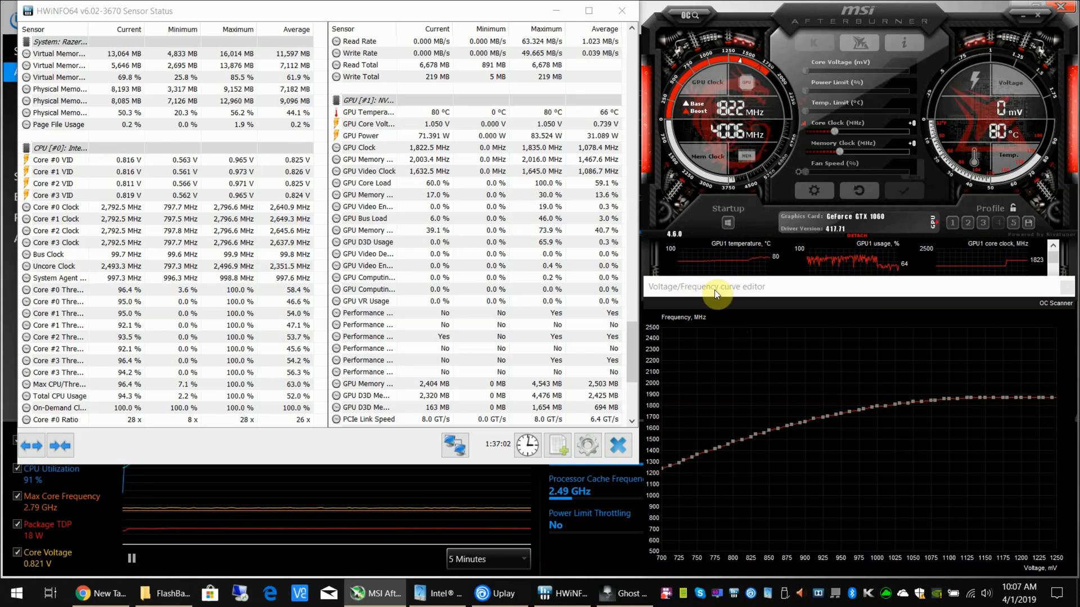
pyautogui.moveTo(1066, 407)
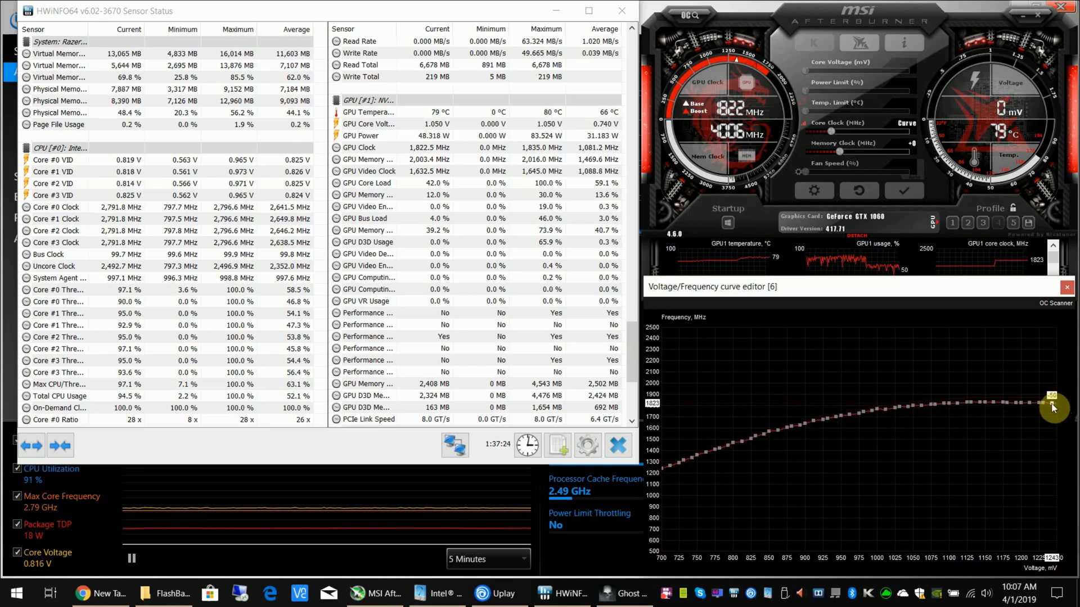
# Pull the high-voltage end down to about 1280 MHz and lift the 800 mV point to about 1531 MHz.
pyautogui.moveTo(1054, 403); pyautogui.dragTo(1054, 461)
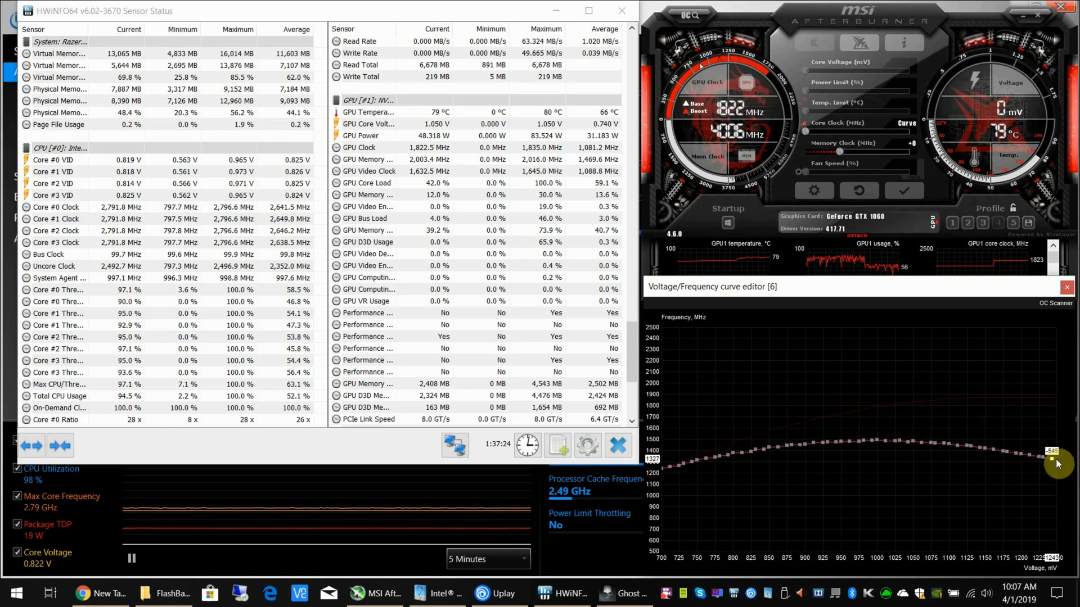
pyautogui.moveTo(1056, 451); pyautogui.dragTo(1050, 525)
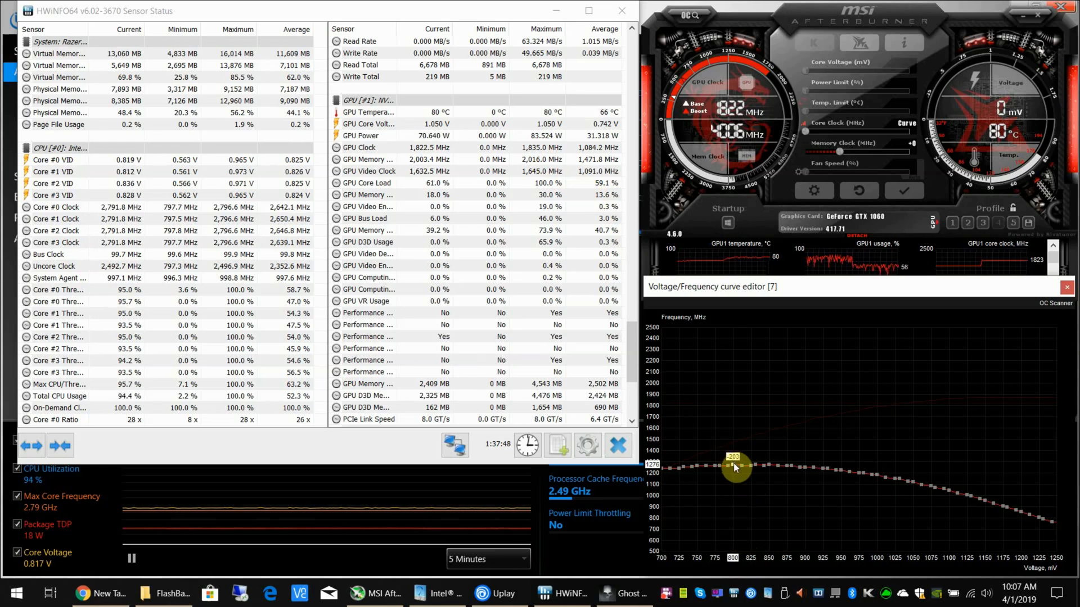
pyautogui.moveTo(734, 468); pyautogui.dragTo(734, 444)
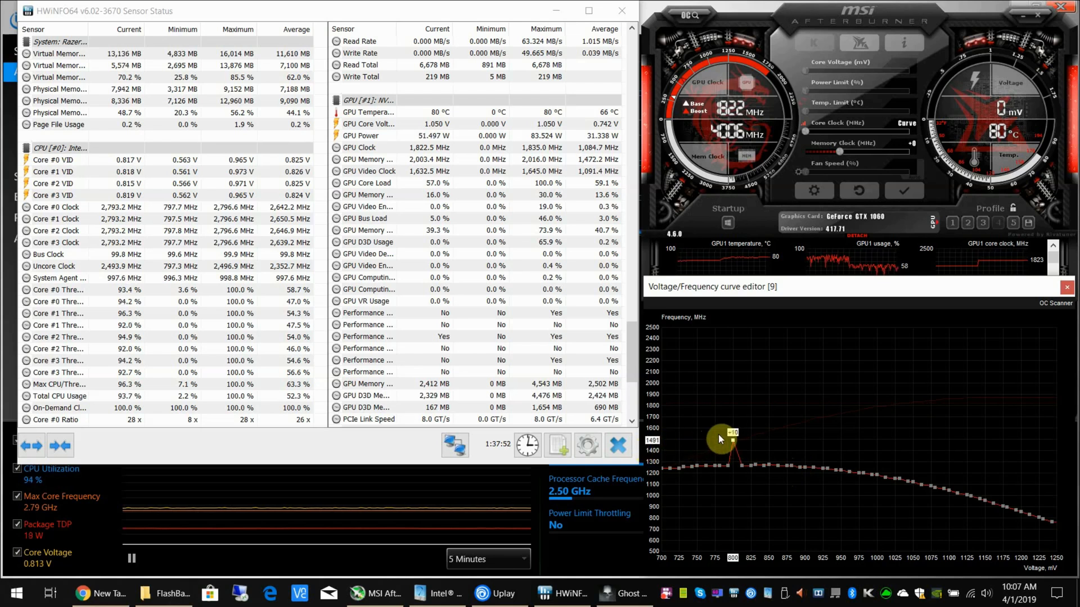
pyautogui.moveTo(731, 445); pyautogui.dragTo(731, 432)
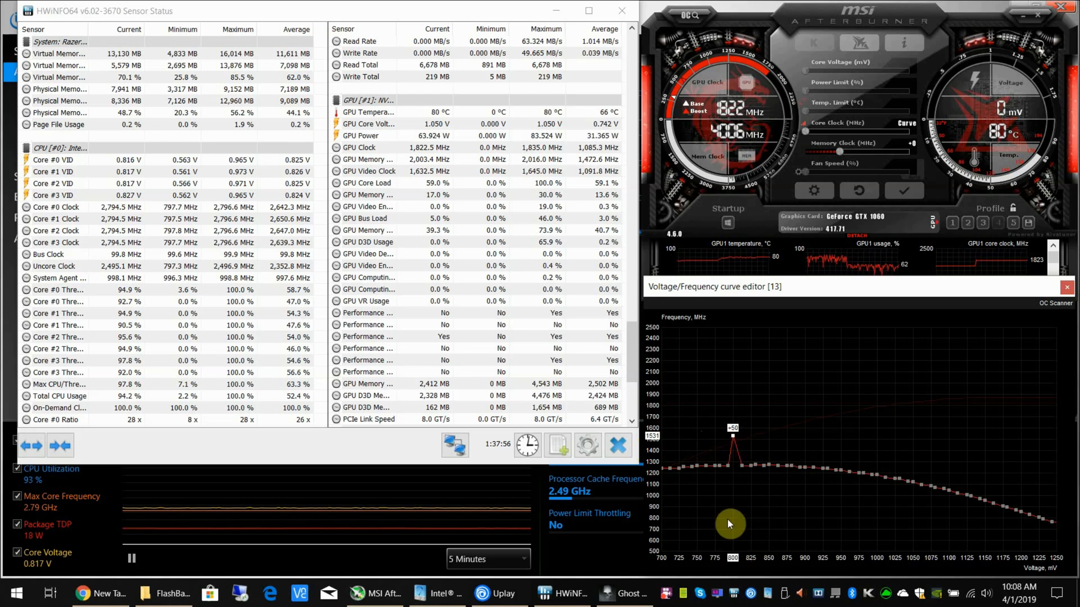
pyautogui.moveTo(762, 479)
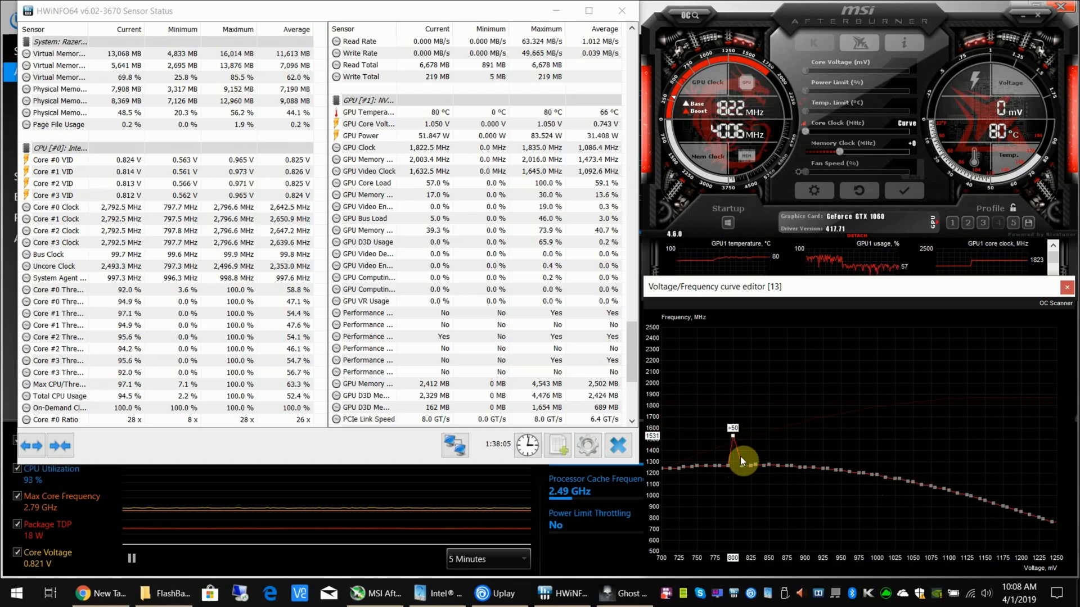
pyautogui.click(908, 191)
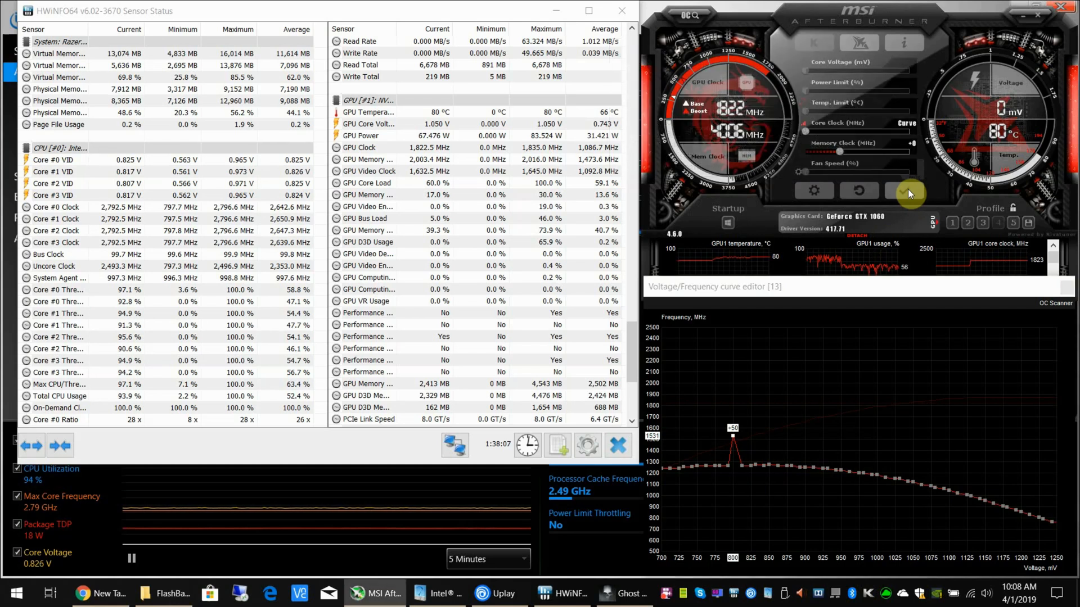
# Apply the edited curve so it runs flat at 1531 MHz from 800 mV upward.
pyautogui.click(903, 191)
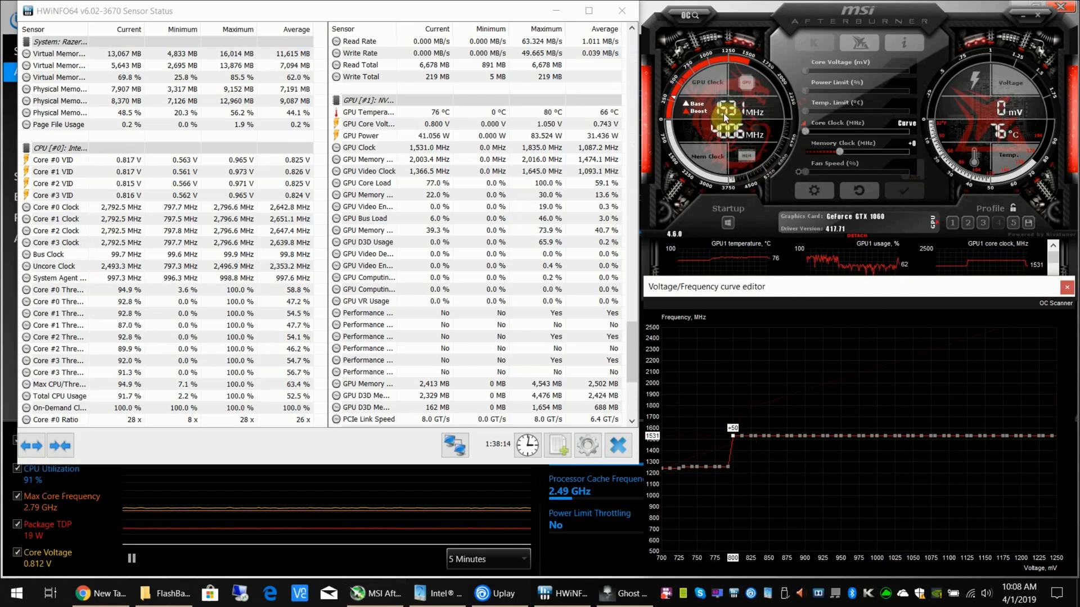
pyautogui.moveTo(1012, 145)
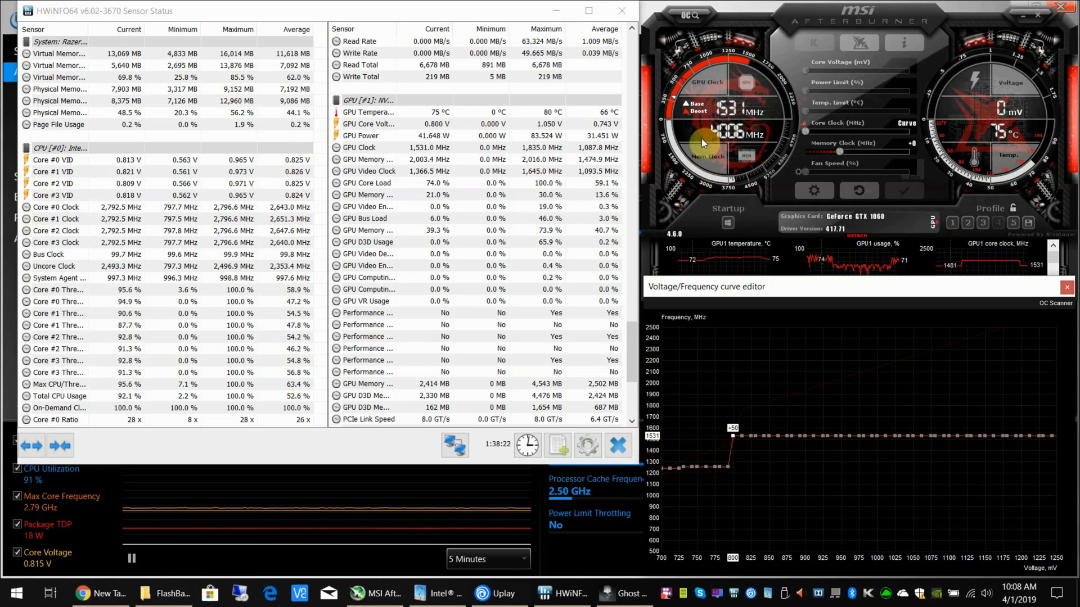
pyautogui.moveTo(425, 111)
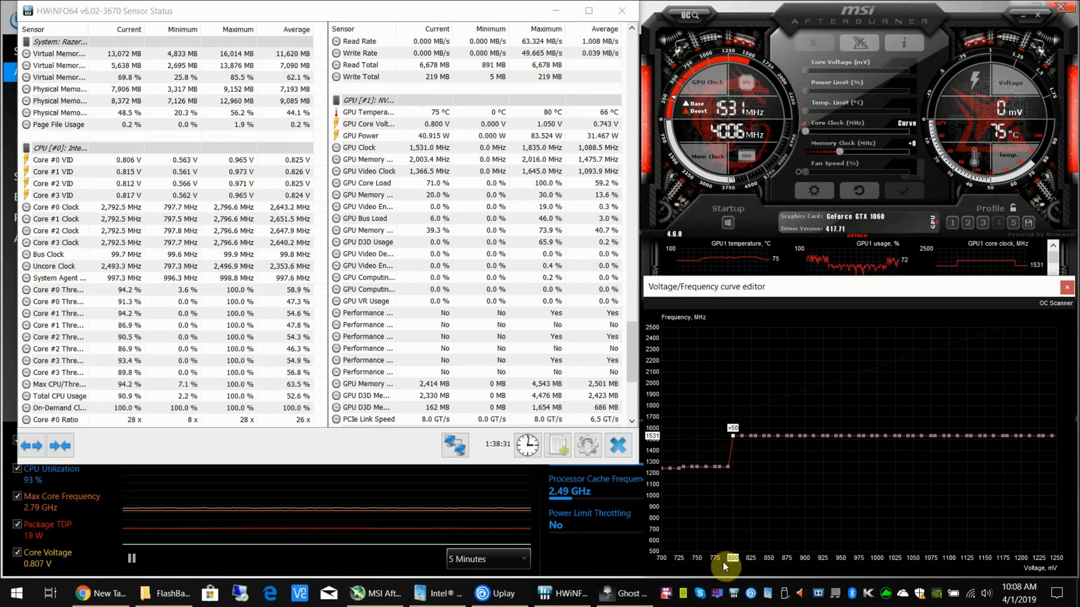
pyautogui.moveTo(1044, 548)
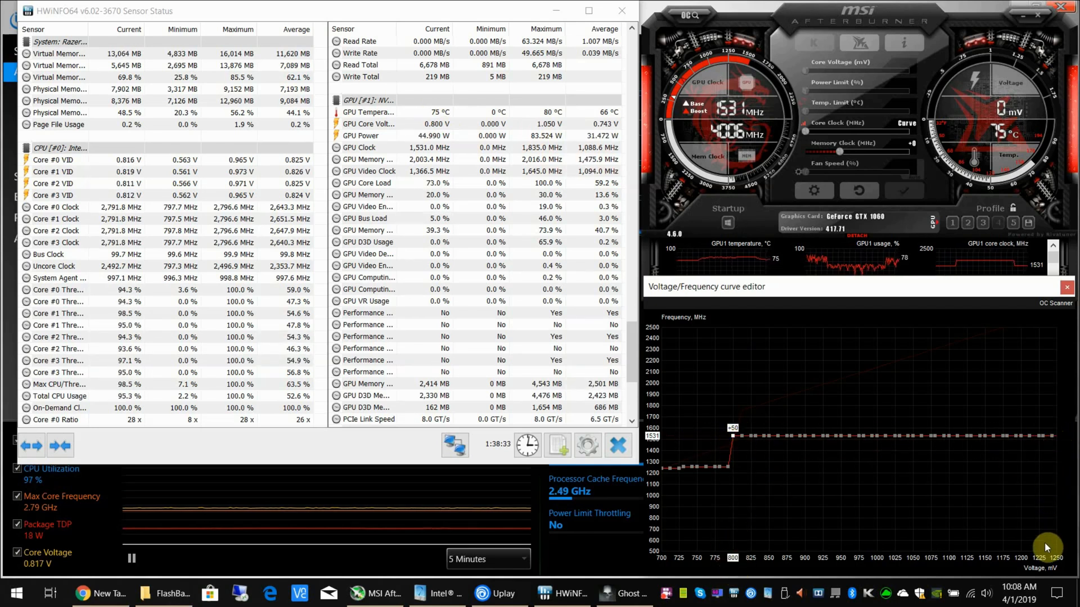
pyautogui.moveTo(782, 465)
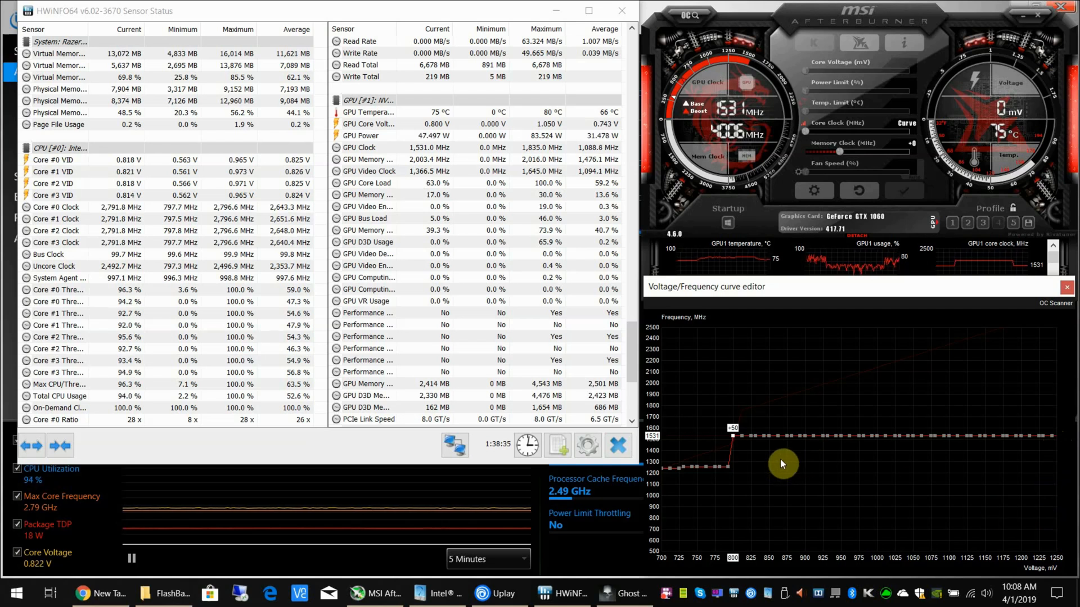
pyautogui.moveTo(1036, 112)
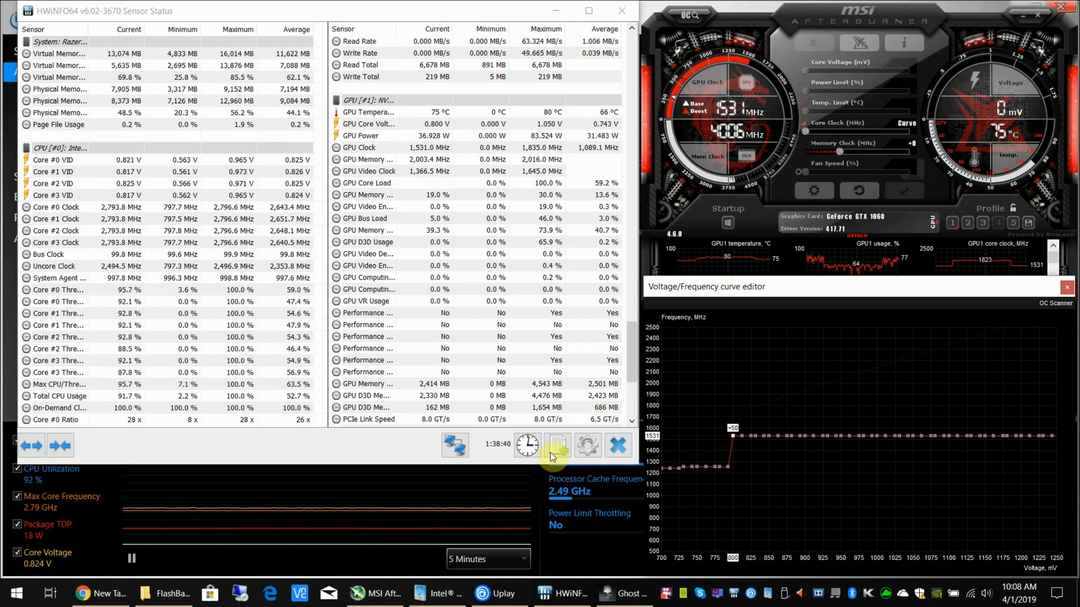
# Launch the game windowed and nudge the 800 mV point while watching the curve hold.
pyautogui.click(624, 593)
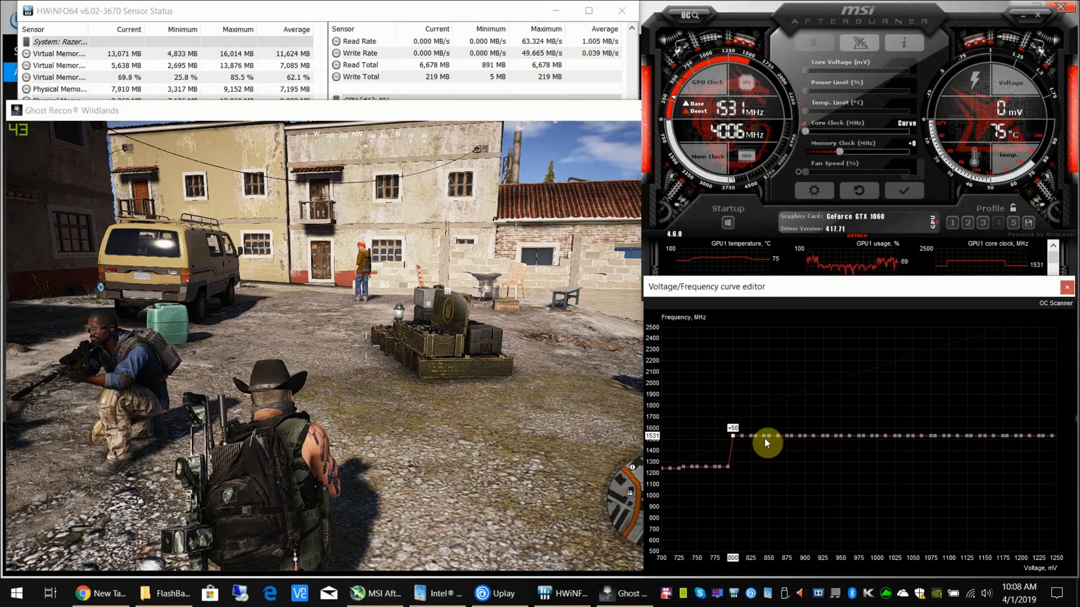
pyautogui.moveTo(766, 443); pyautogui.dragTo(757, 445)
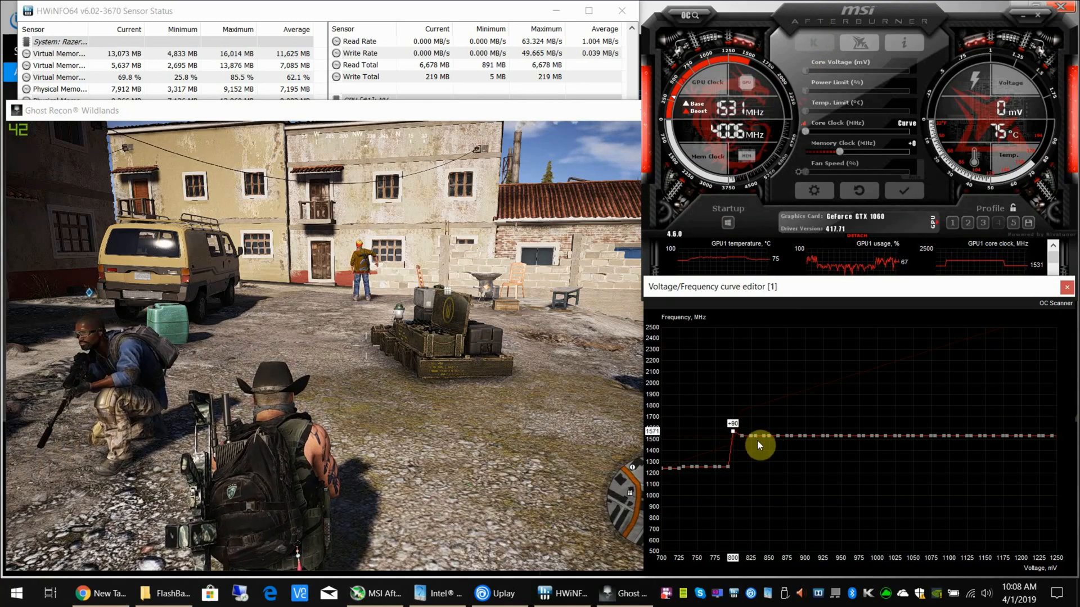
pyautogui.moveTo(731, 436); pyautogui.dragTo(731, 428)
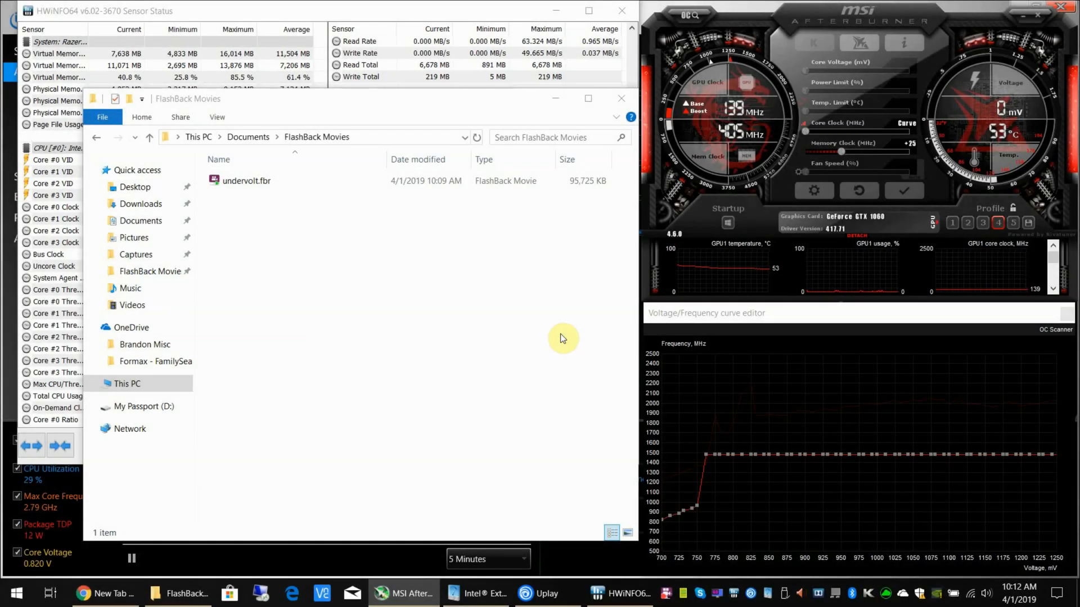
pyautogui.moveTo(974, 168)
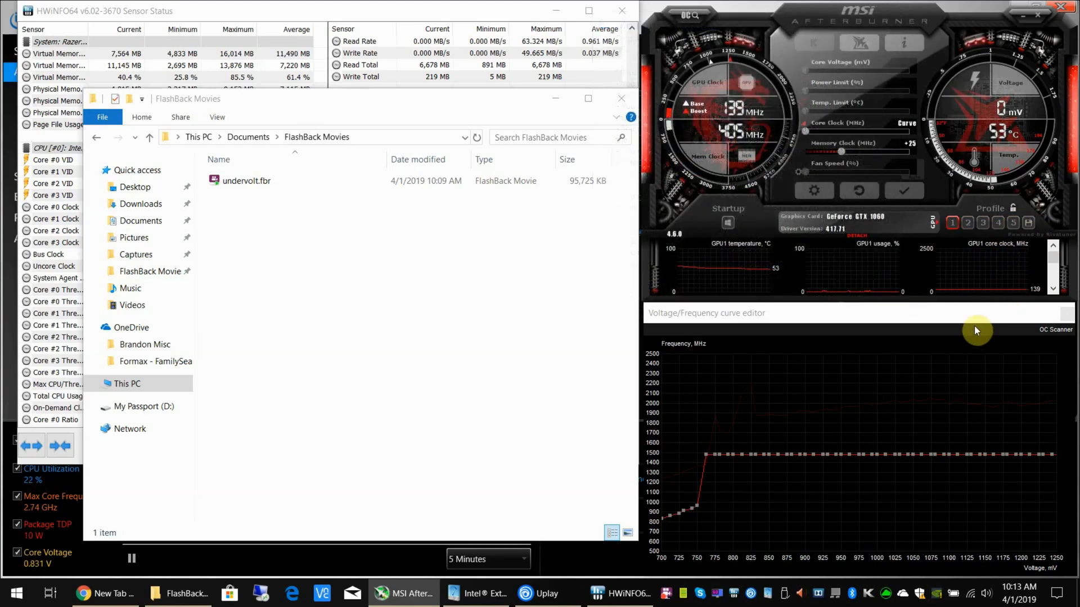
# Store the flattened 800 mV / 1531 MHz settings in Afterburner profile 5.
pyautogui.click(1013, 222)
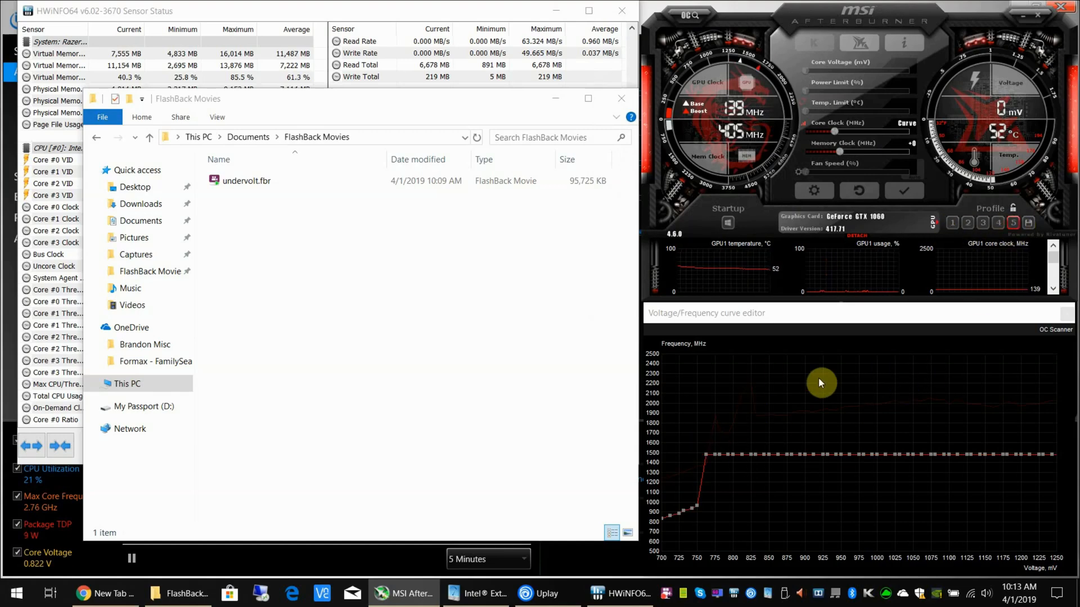
pyautogui.moveTo(870, 215)
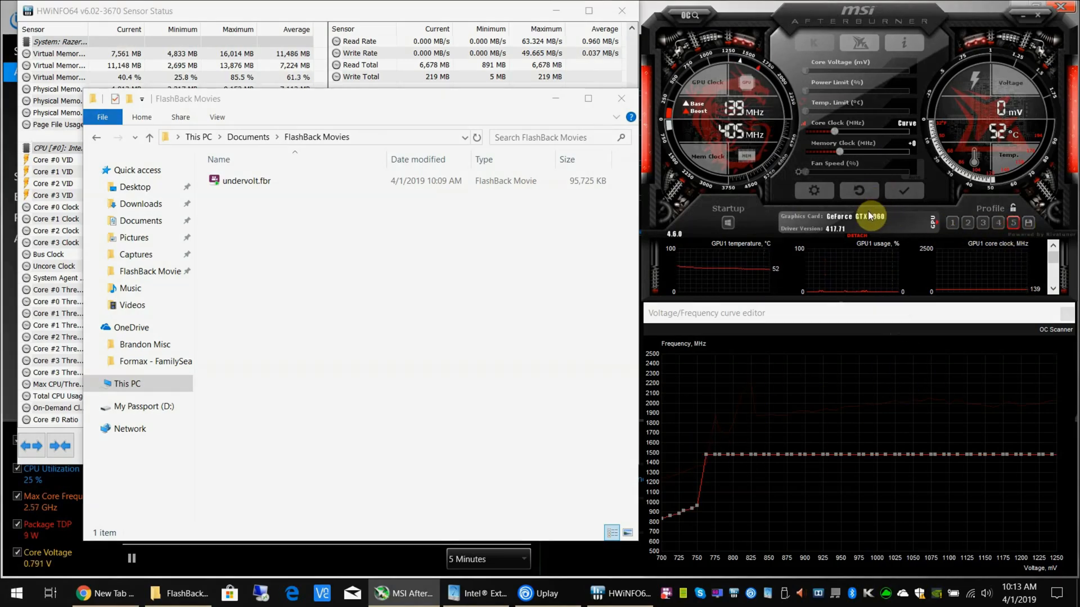